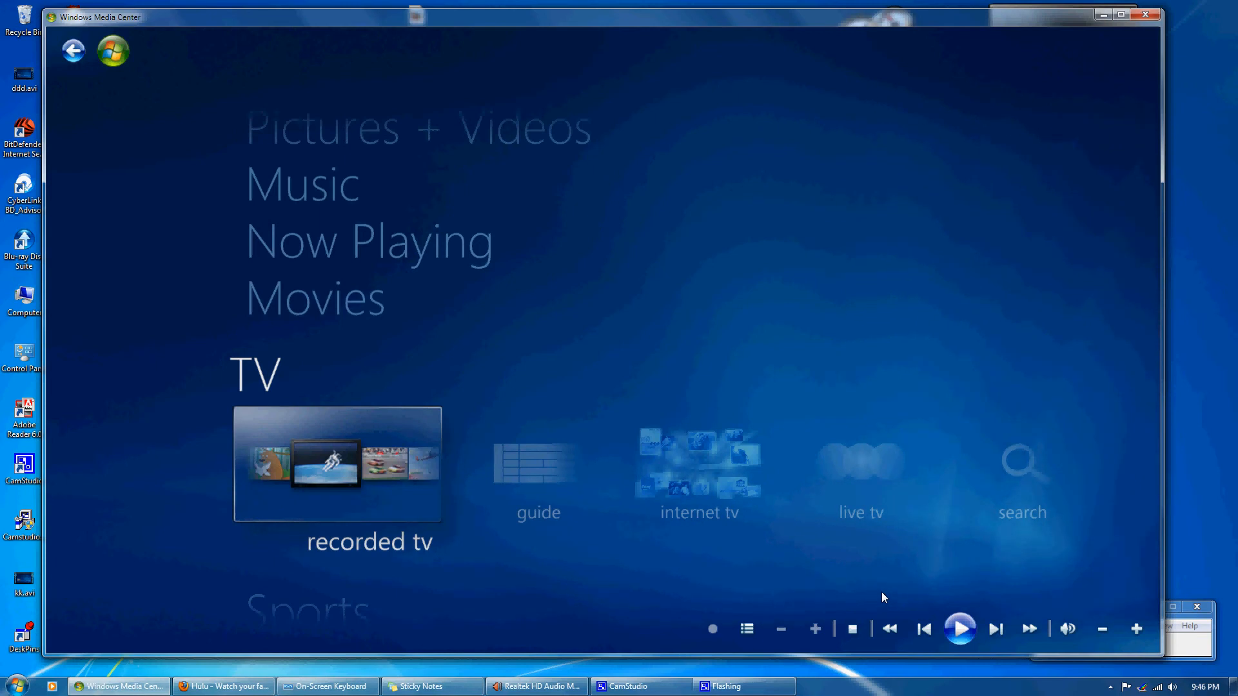
mouse_move(848, 606)
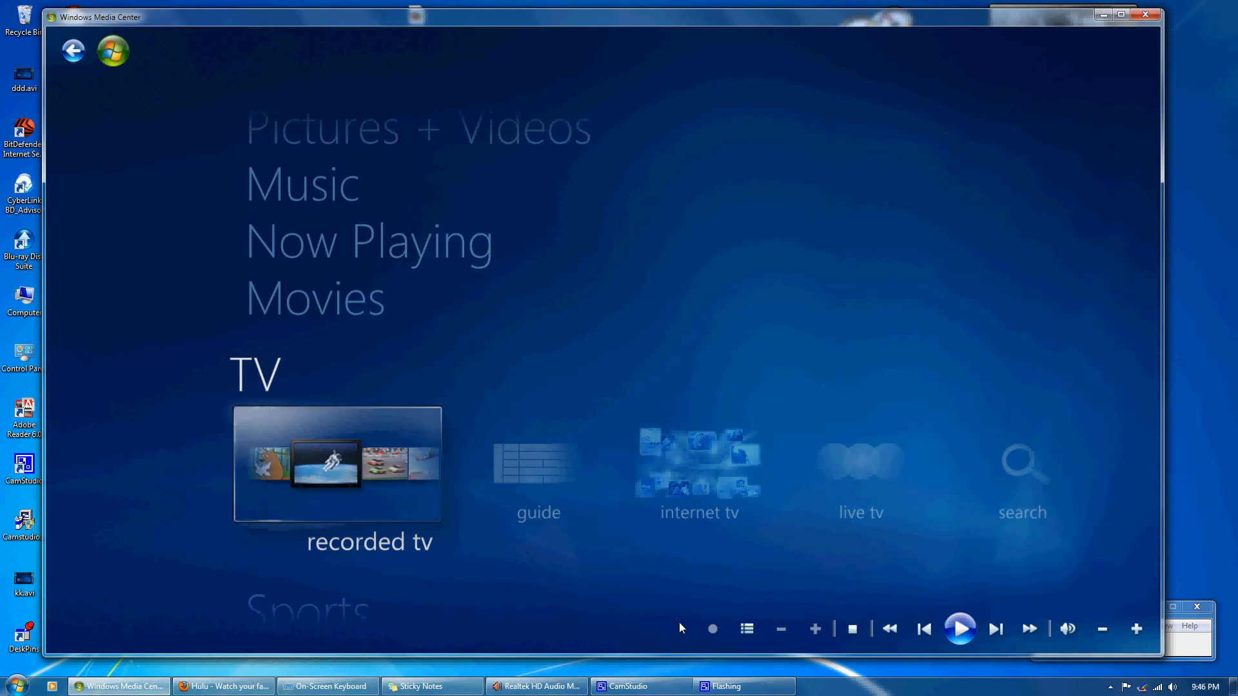
mouse_move(521, 616)
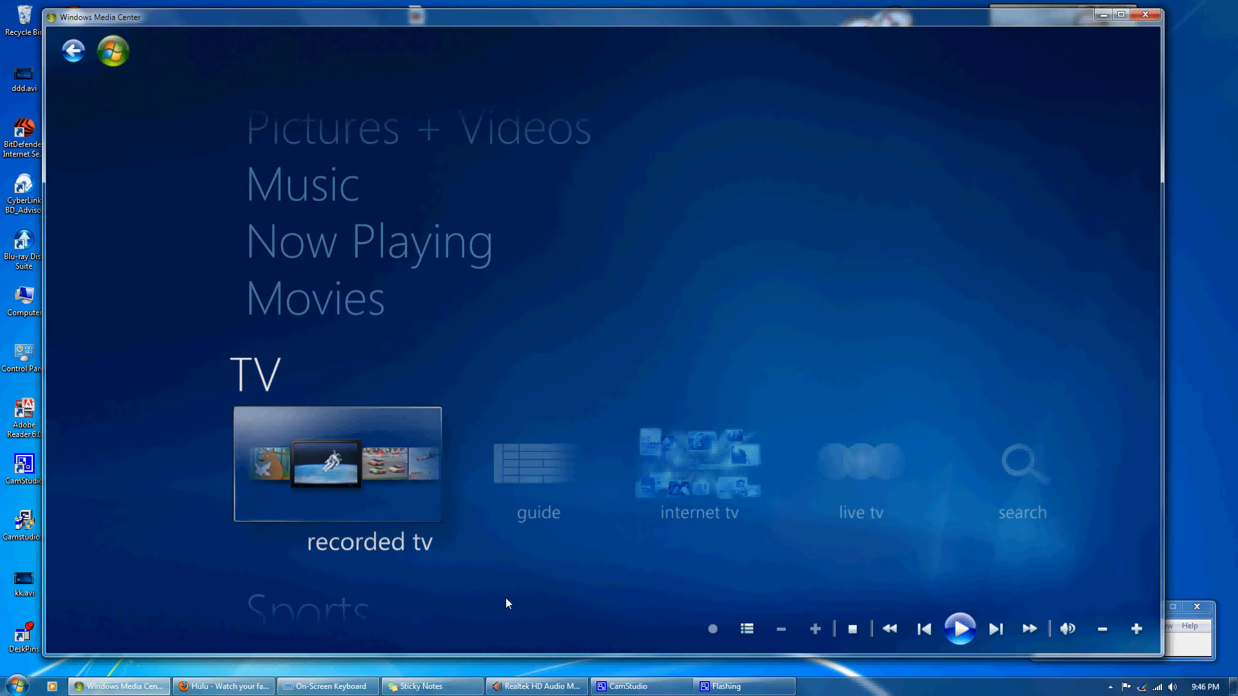
mouse_move(506, 601)
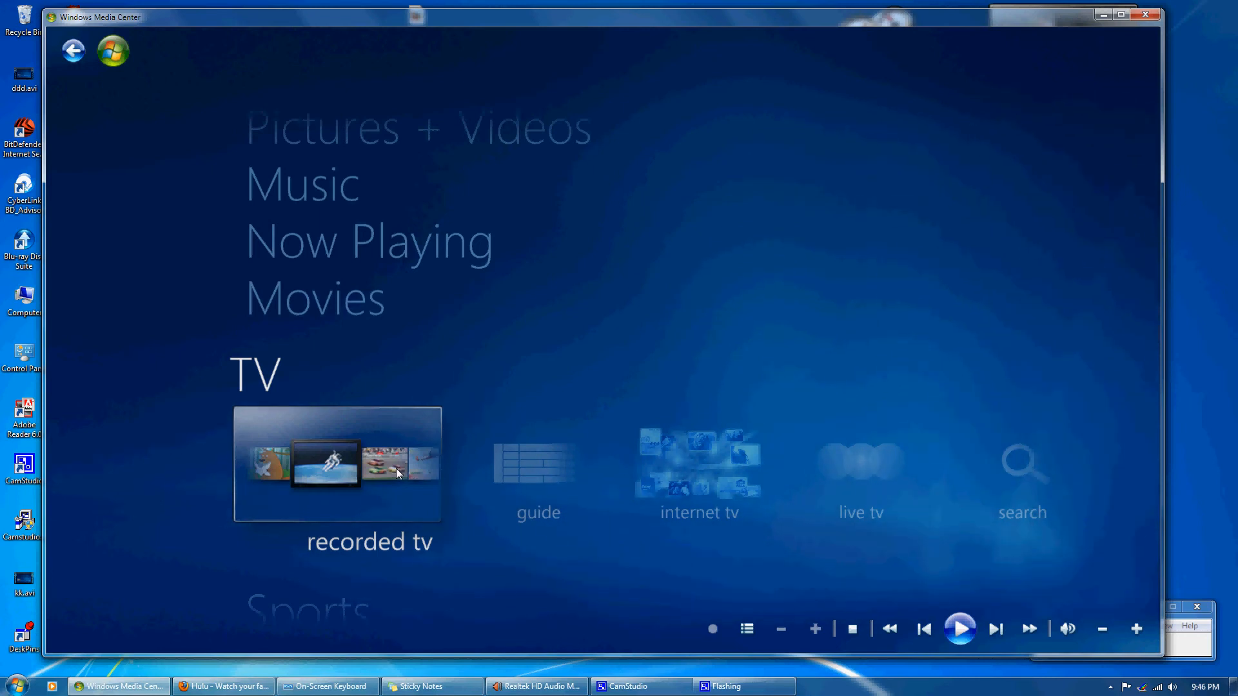
mouse_move(424, 525)
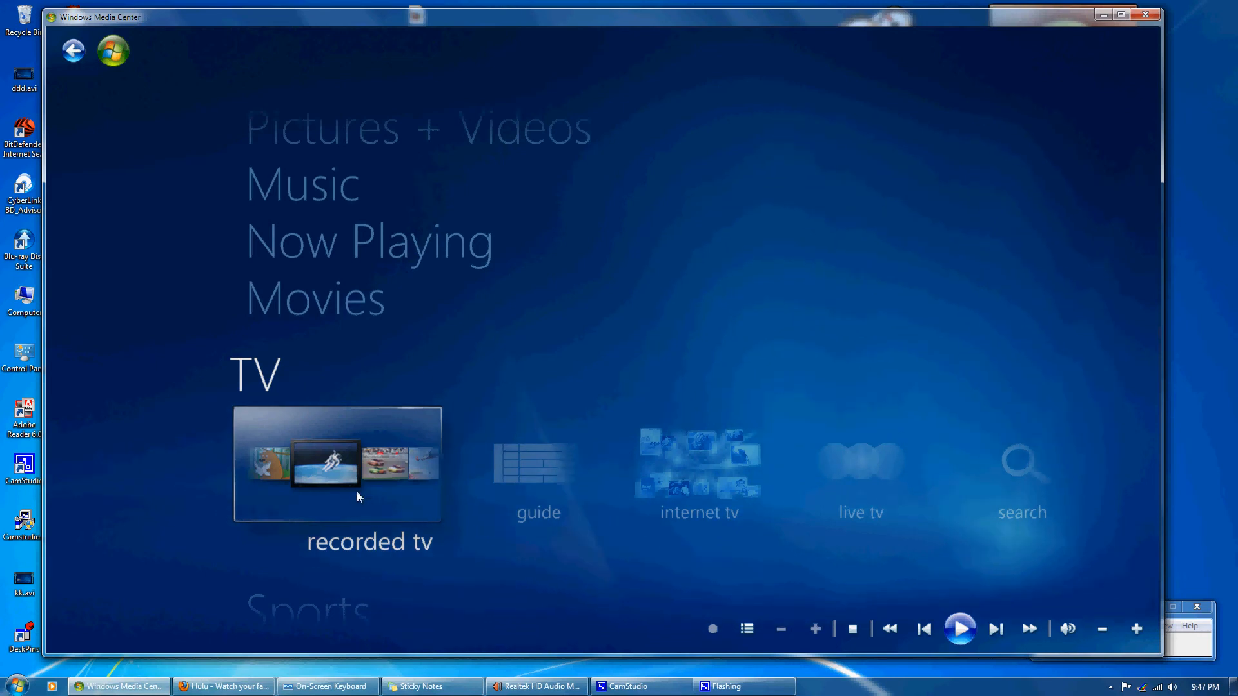
mouse_move(377, 463)
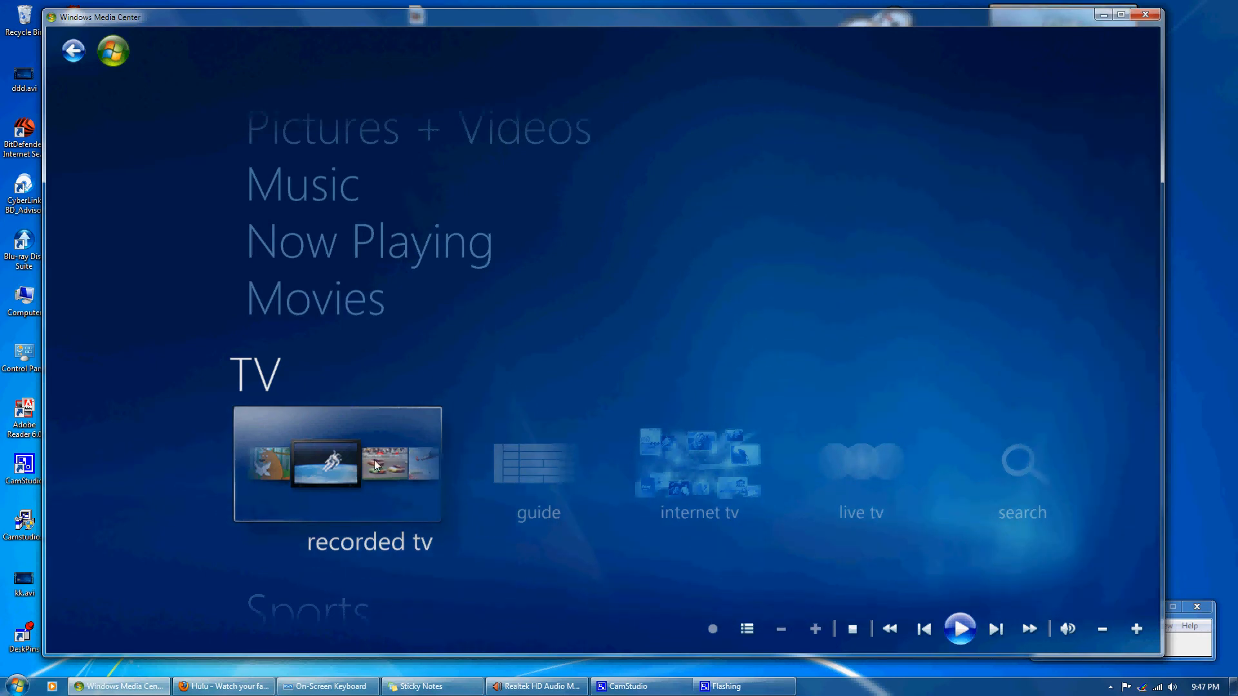
mouse_move(394, 504)
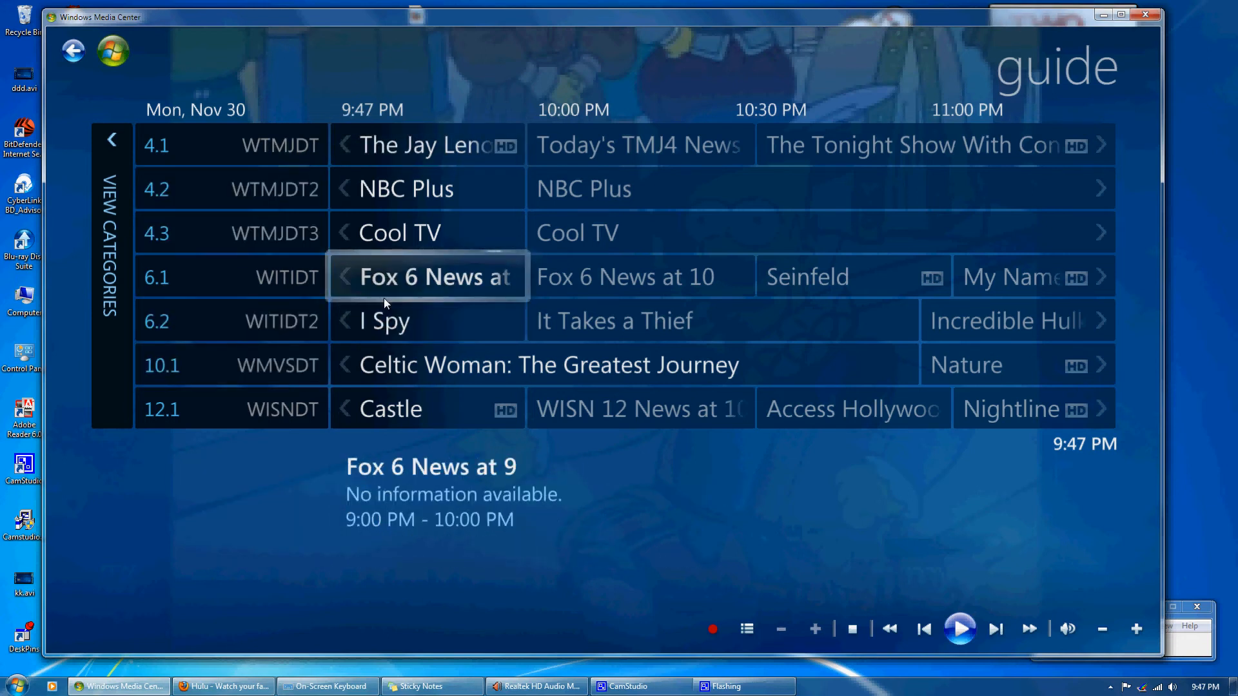
View details for the I Spy listing and scroll down through tonight's channels.
click(427, 321)
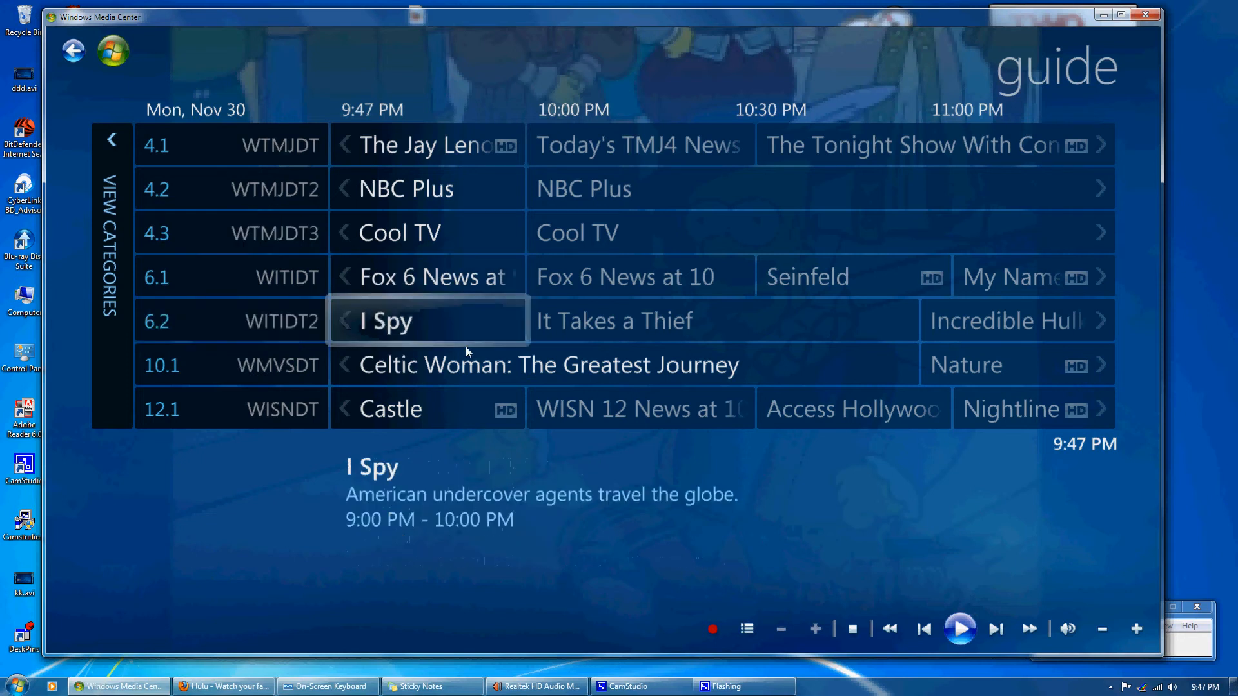
scroll(down, 3)
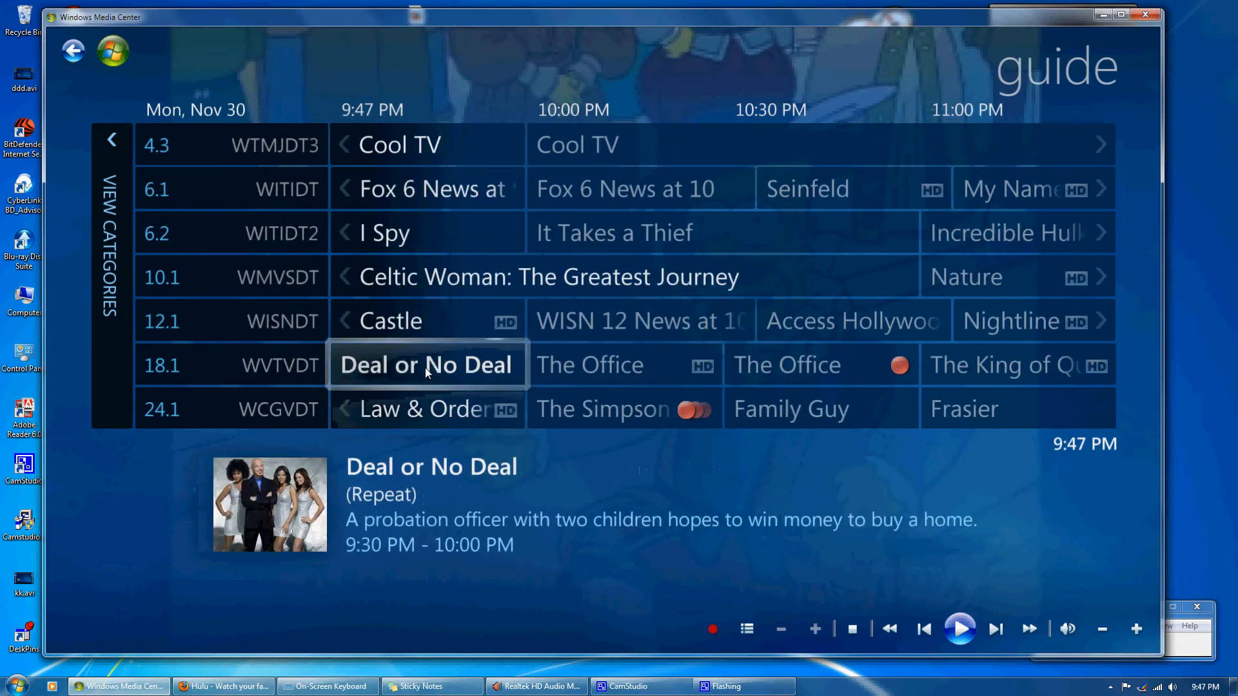
scroll(down, 3)
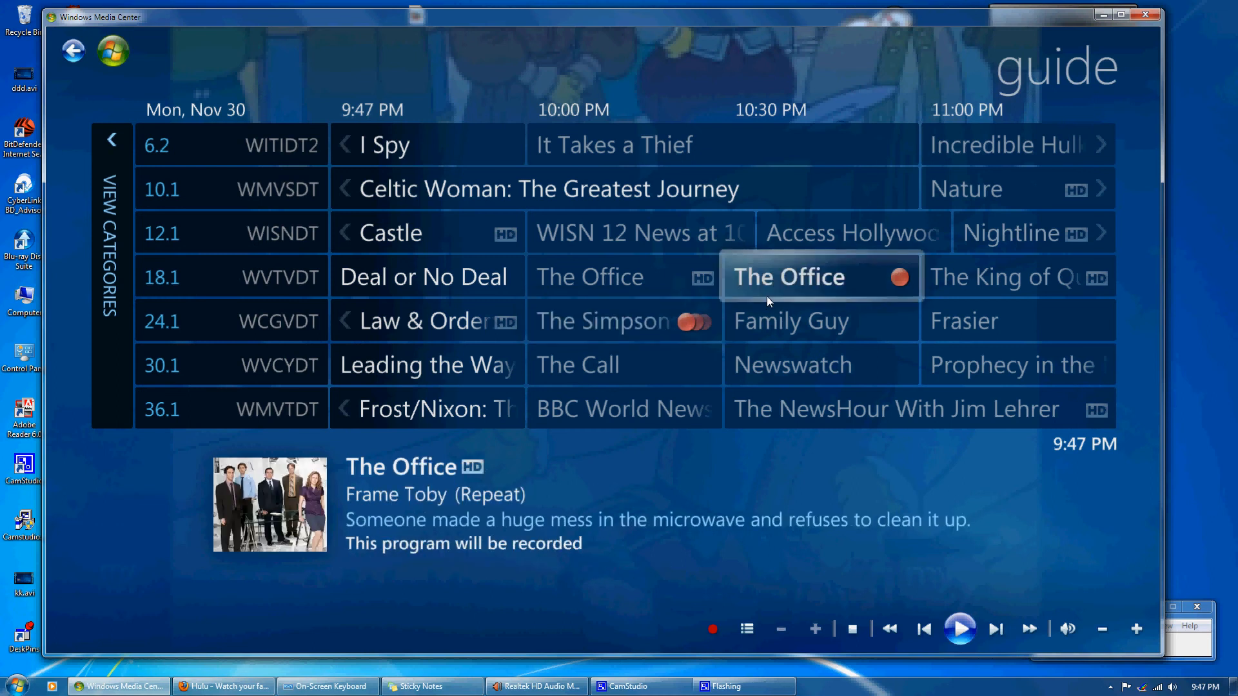
scroll(down, 3)
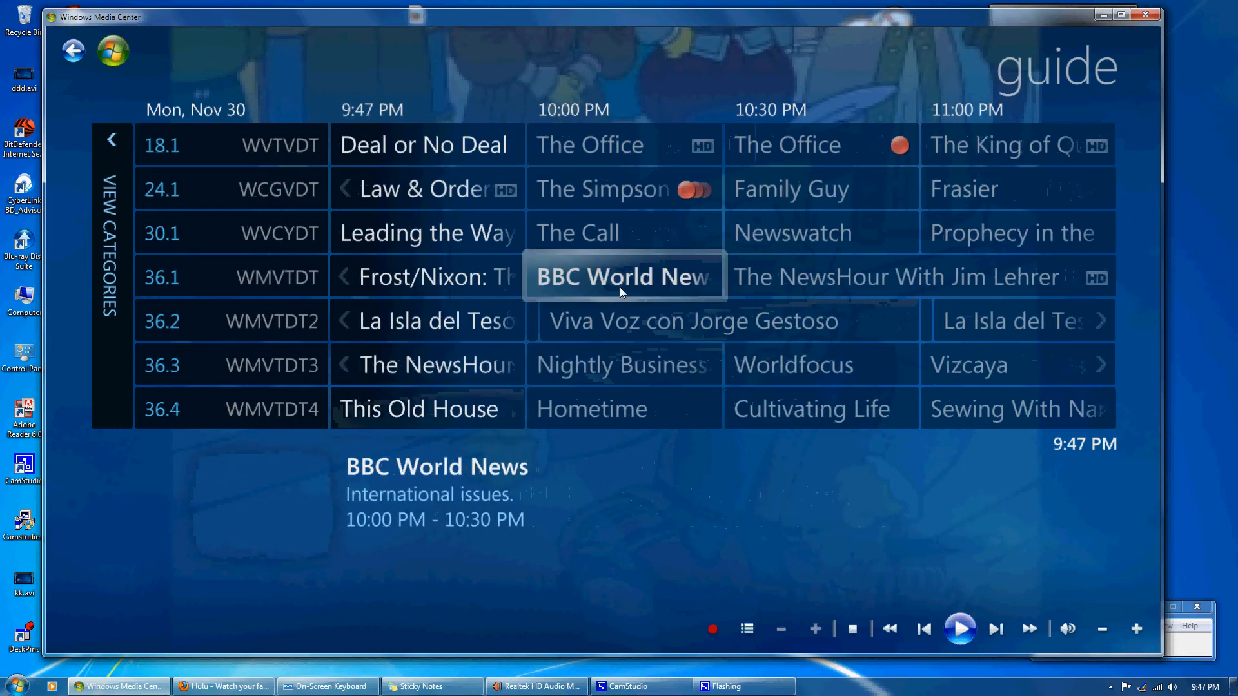
Bring up a listed program's options menu, dismiss it, and keep scrolling the guide.
click(624, 409)
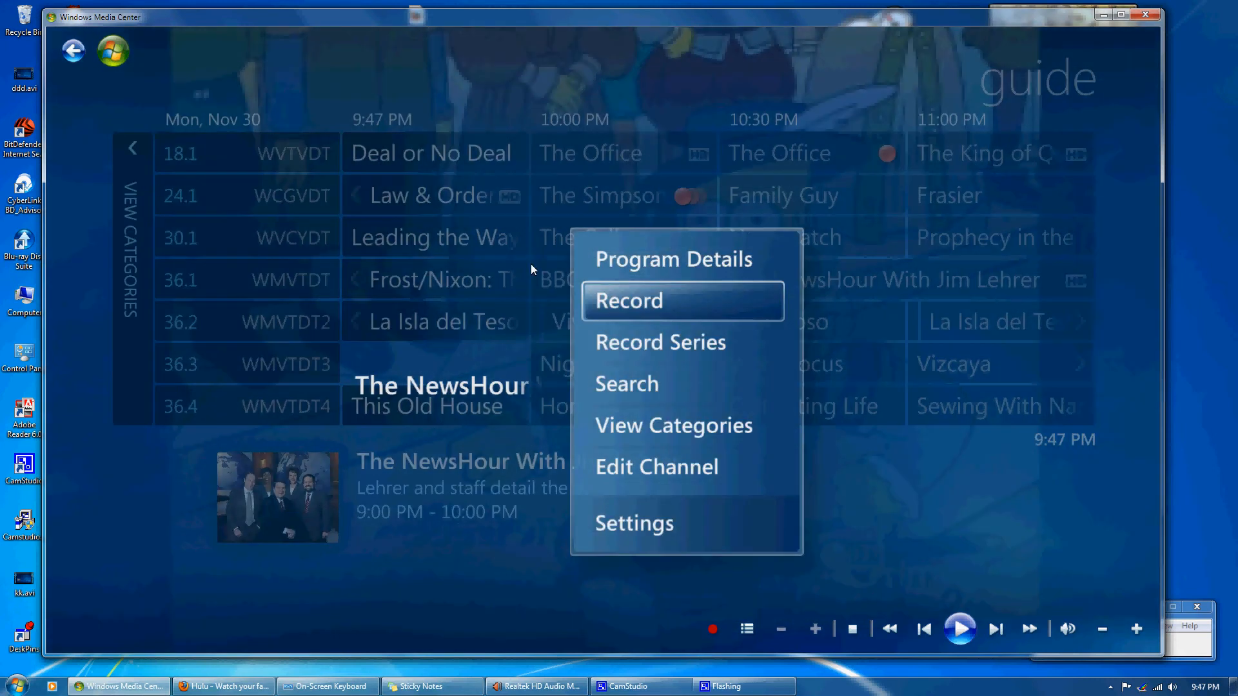
mouse_move(545, 321)
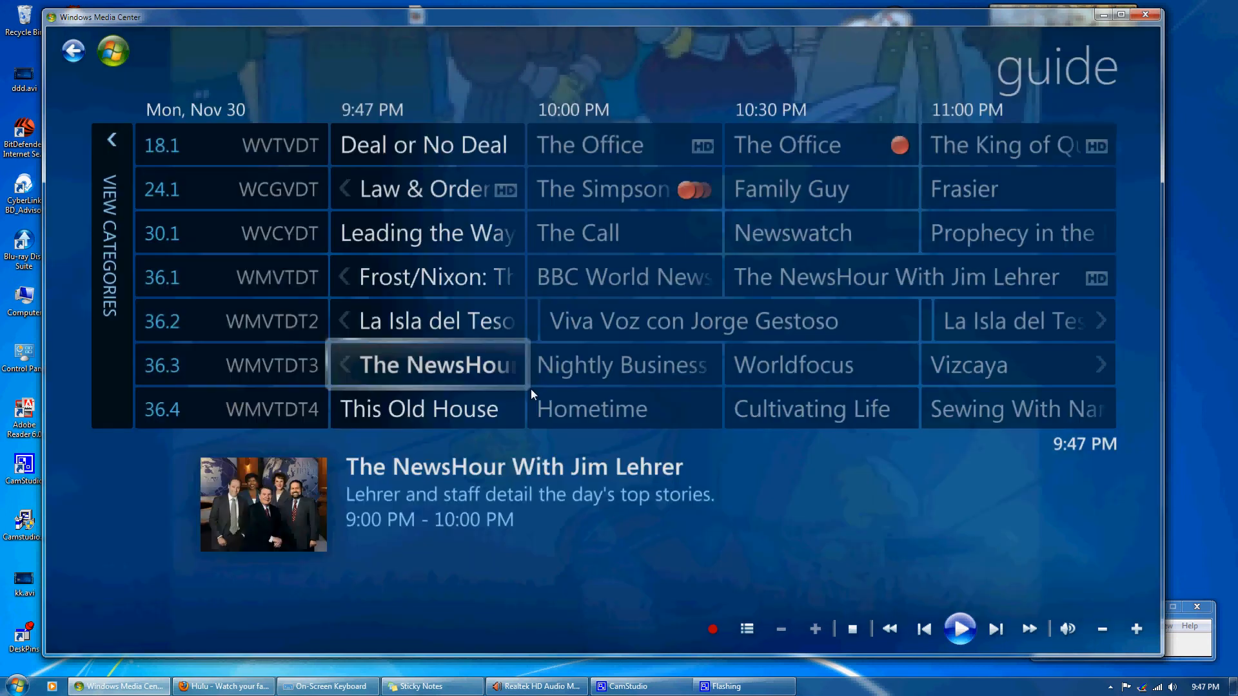
scroll(down, 3)
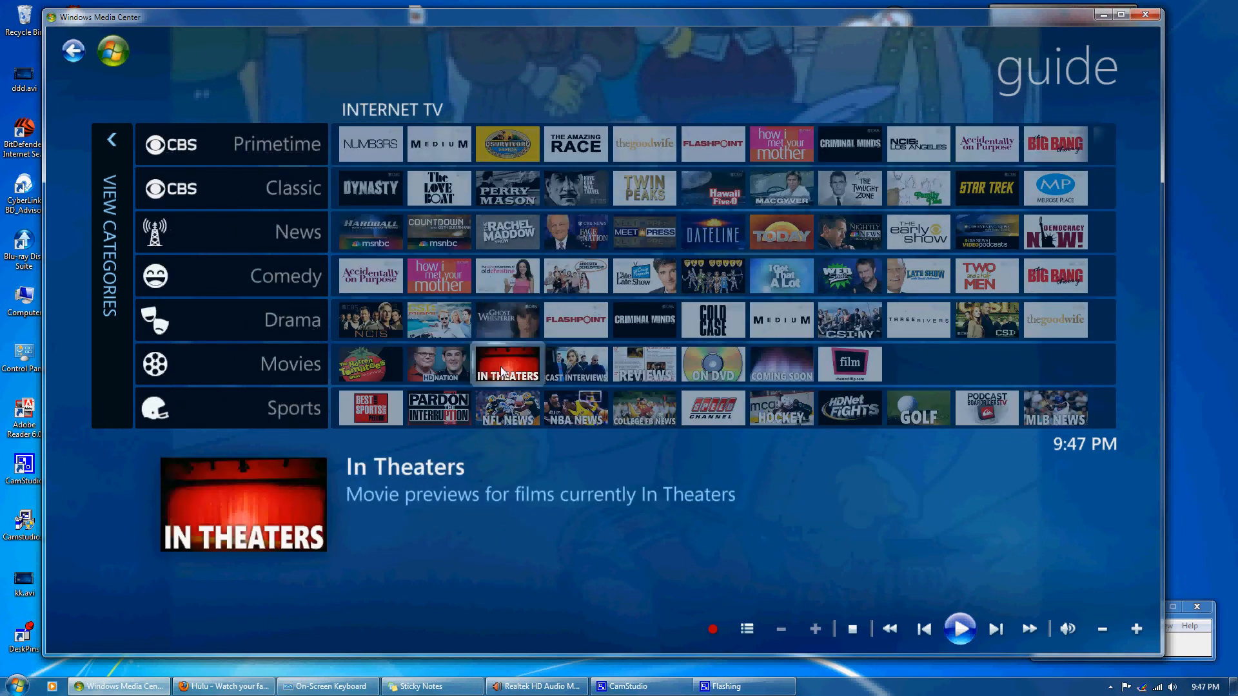
mouse_move(370, 187)
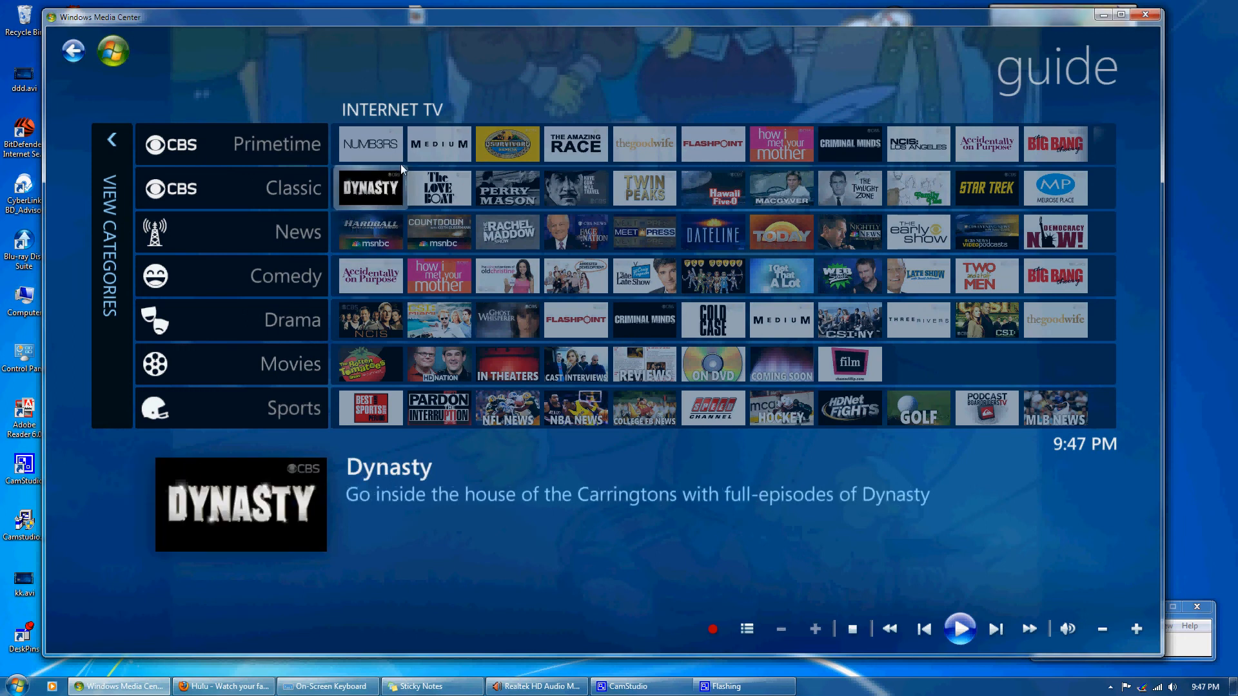
mouse_move(439, 276)
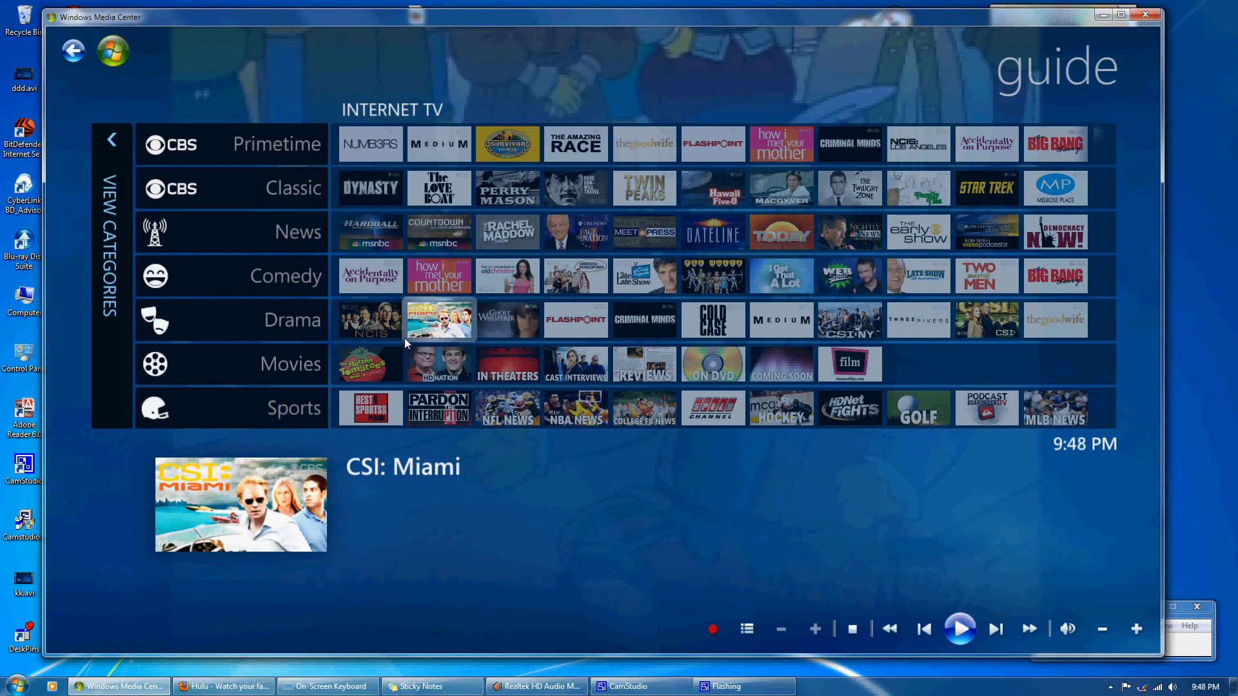
mouse_move(401, 267)
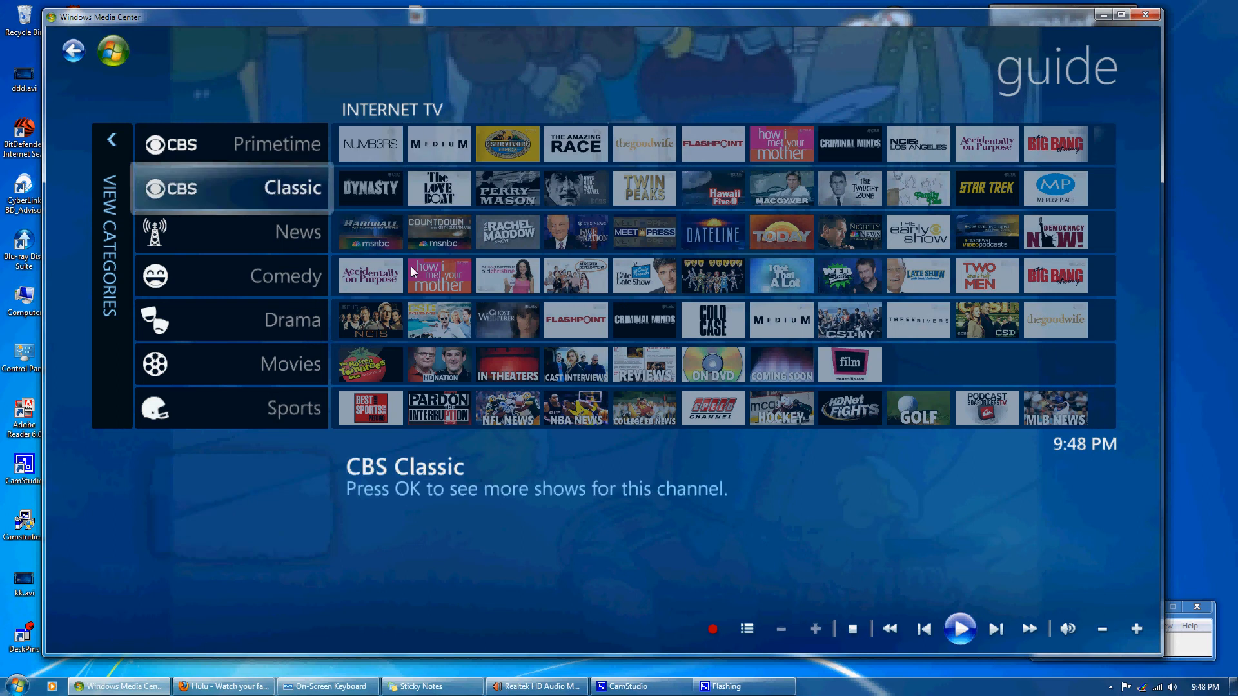
Choose the Sports category from the guide's Internet TV rows.
click(782, 364)
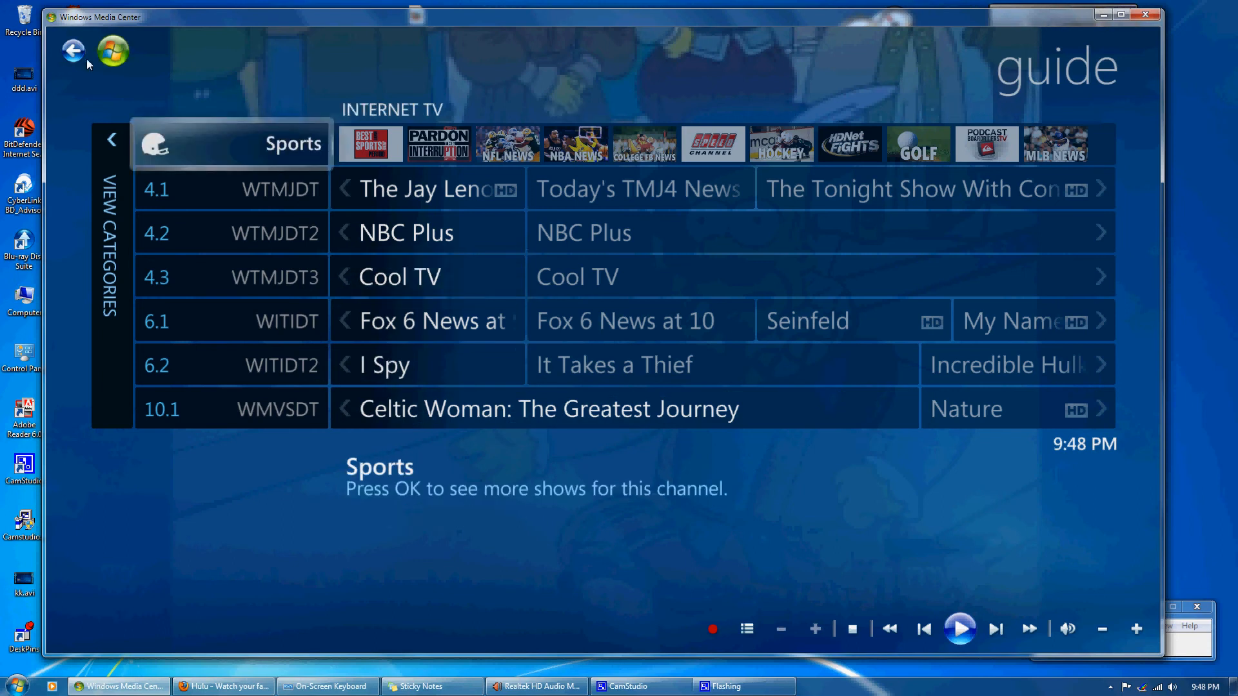
Return to the start menu, start the CW 18 show playing muted, and show the recorded TV library.
click(72, 50)
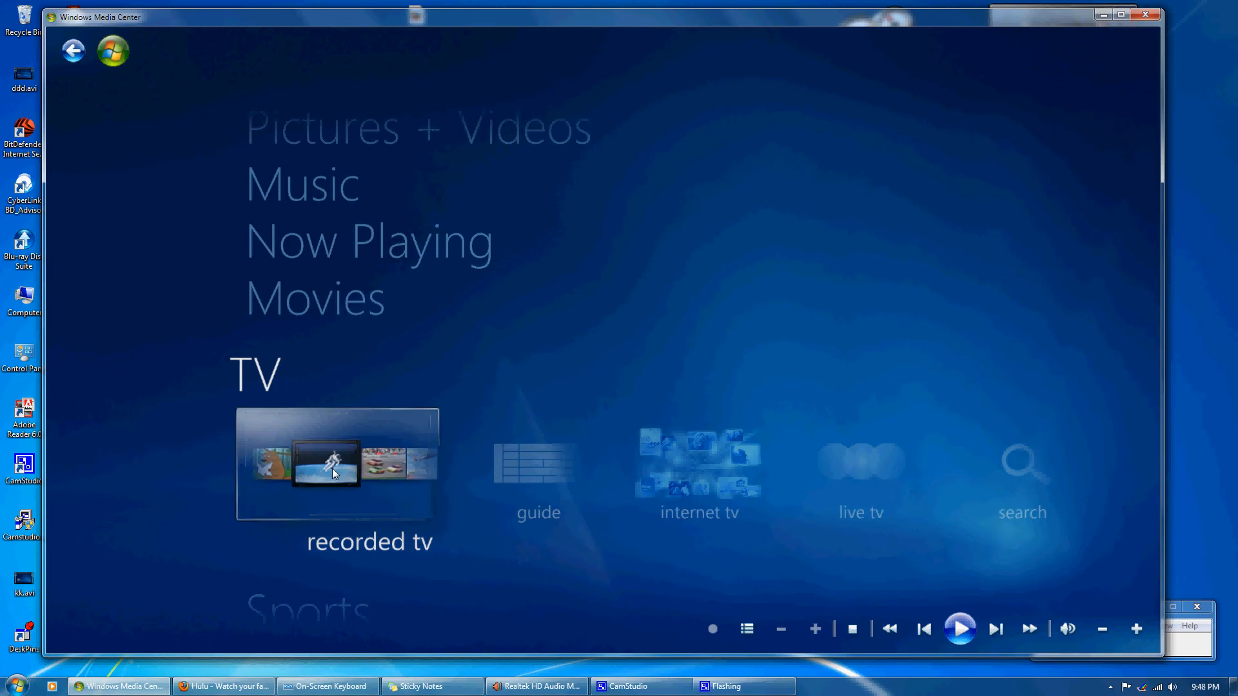
click(335, 463)
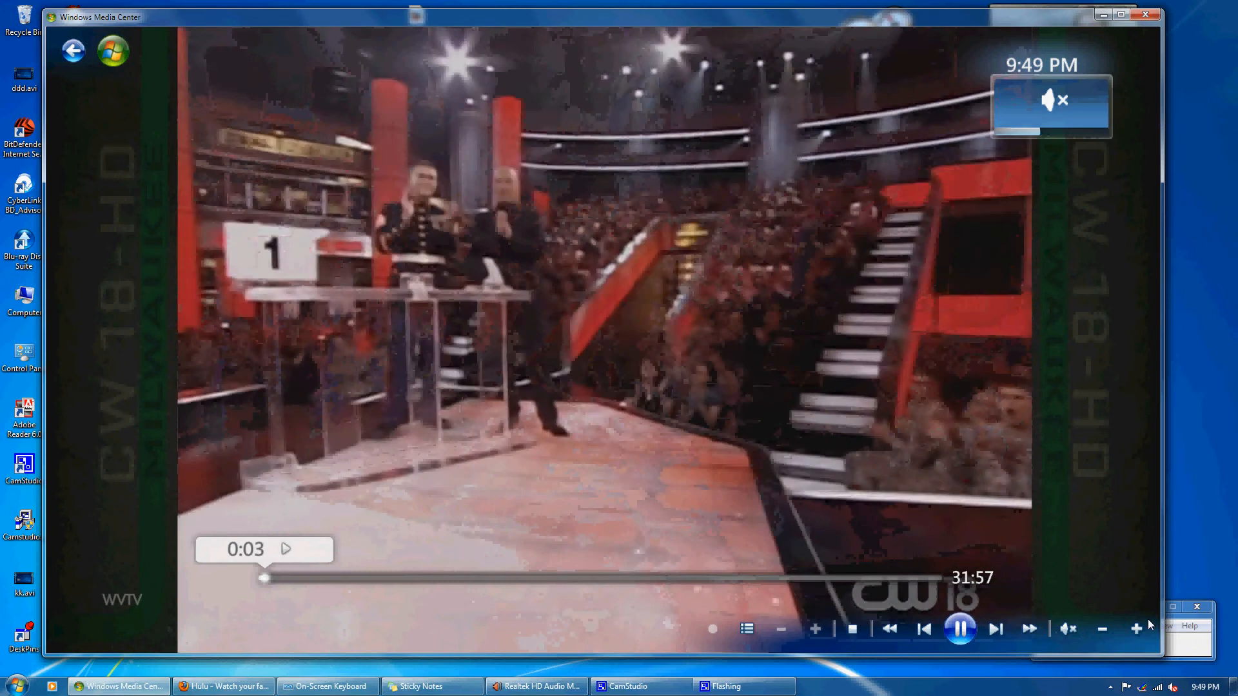
click(1130, 15)
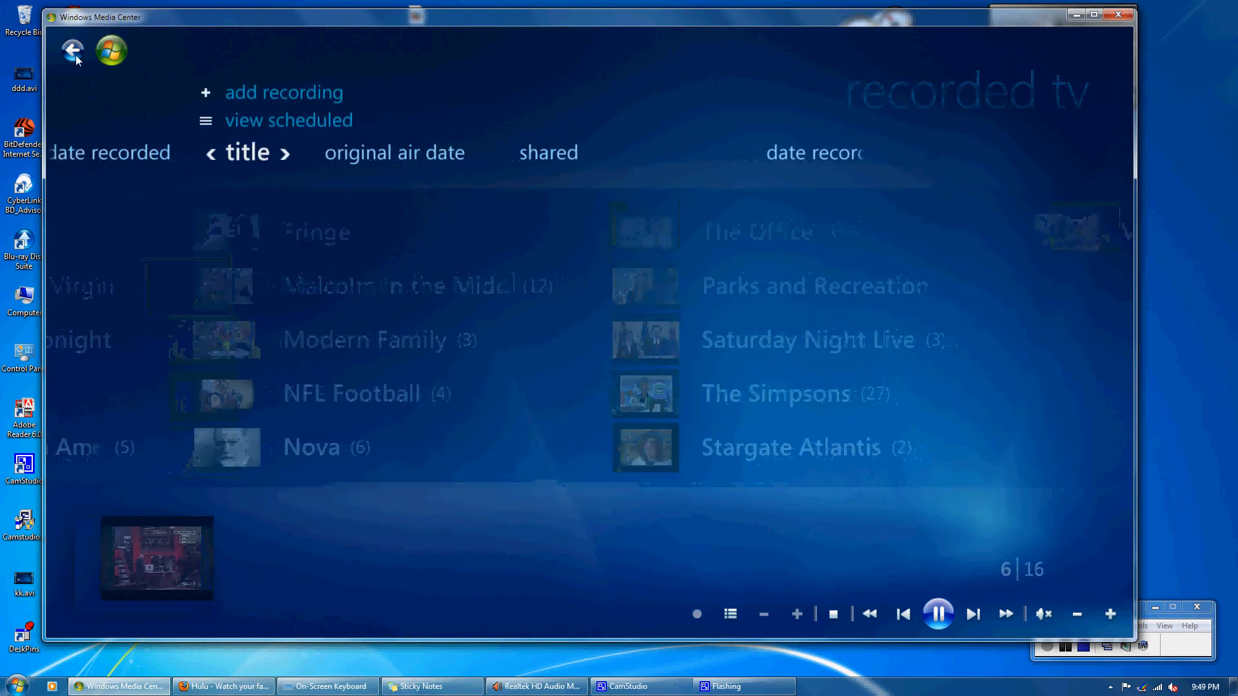
Go back to the start menu's TV row while the CW 18 show keeps playing behind it.
click(72, 50)
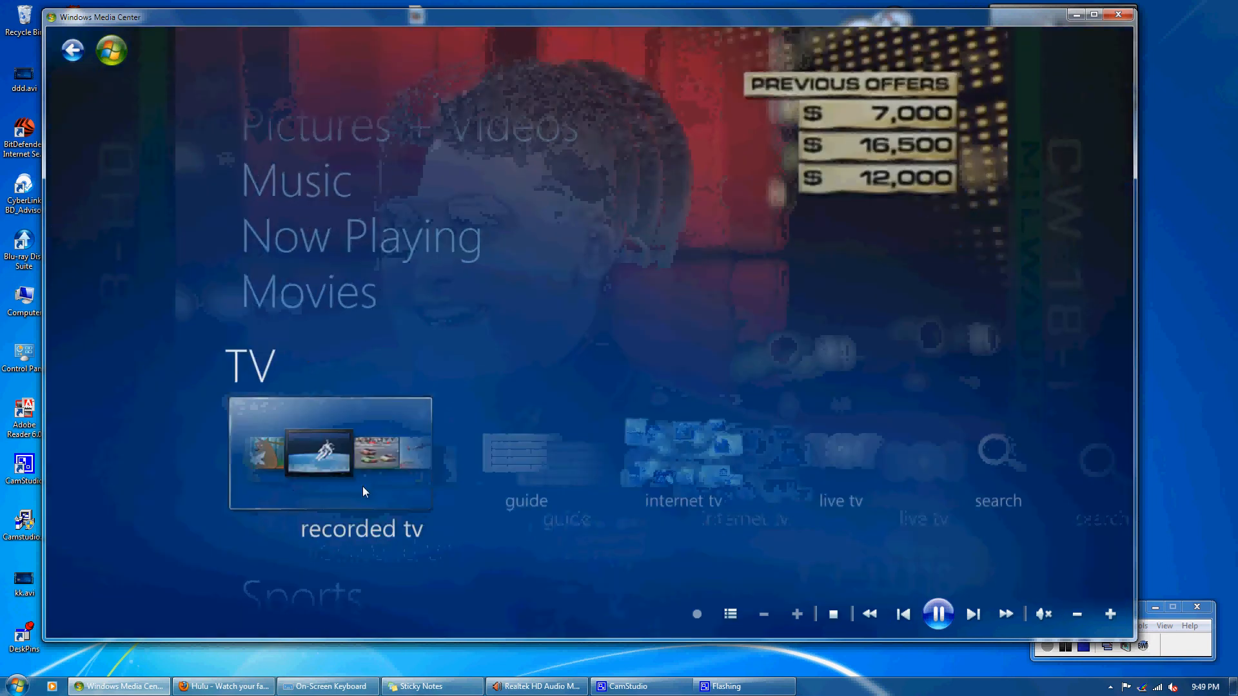
scroll(down, 3)
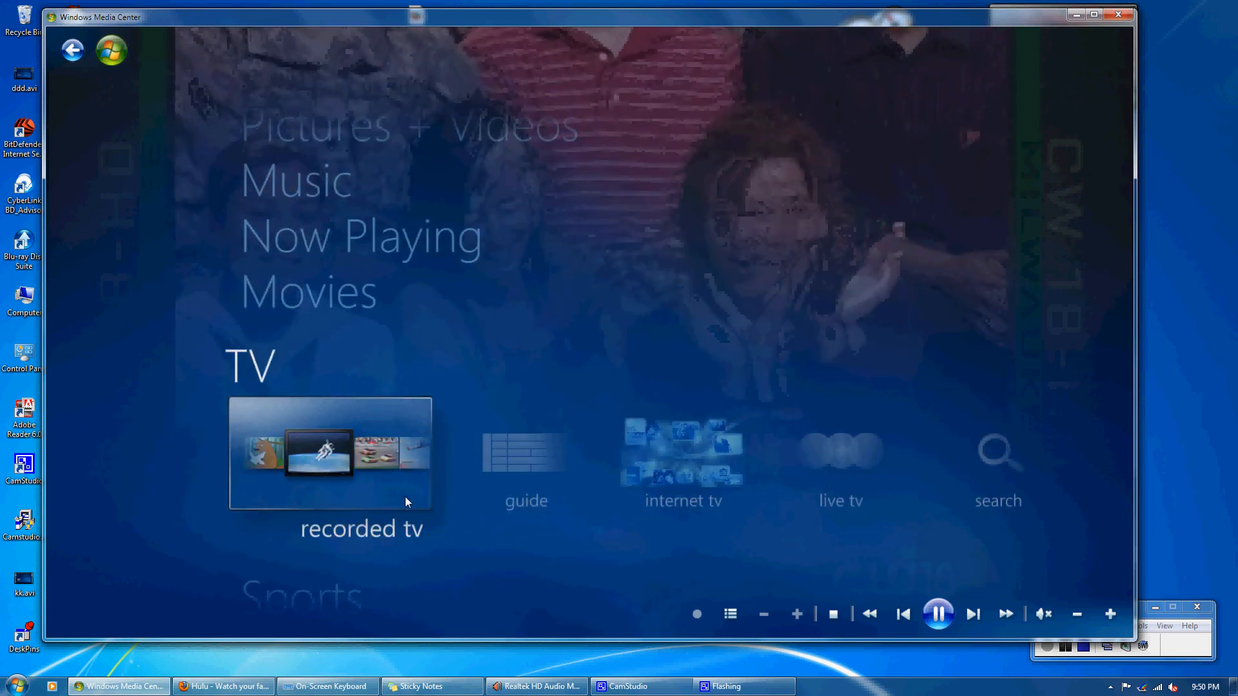
mouse_move(550, 597)
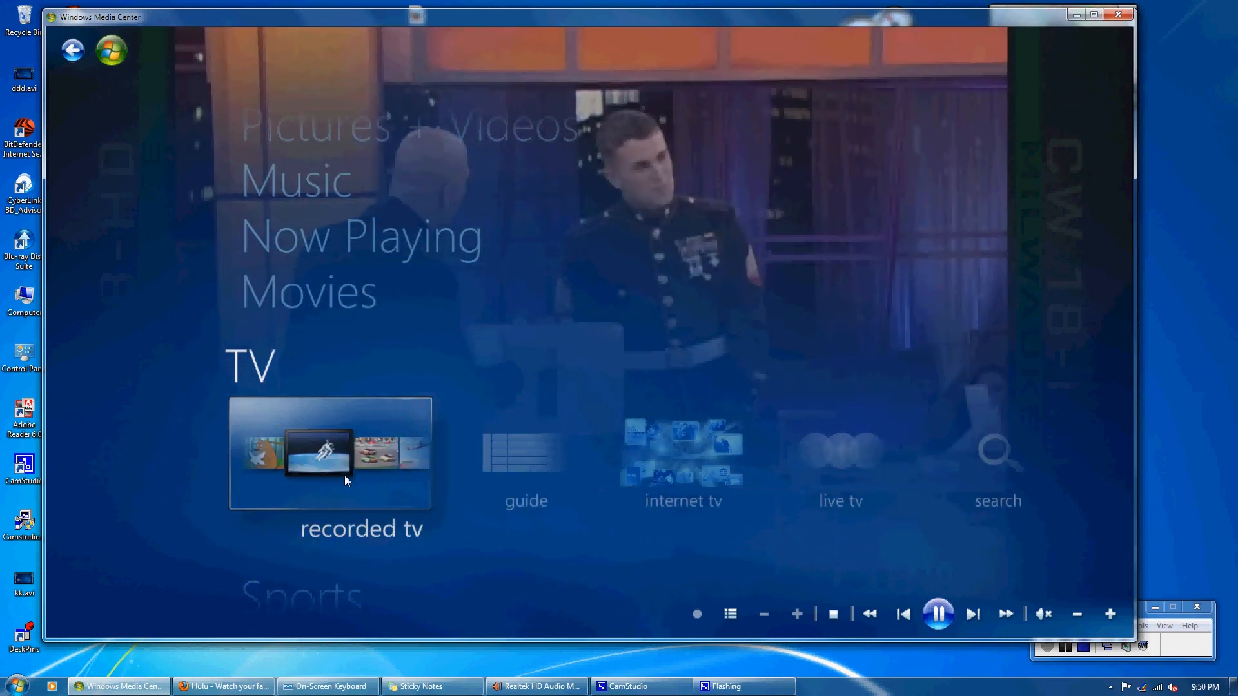
mouse_move(483, 480)
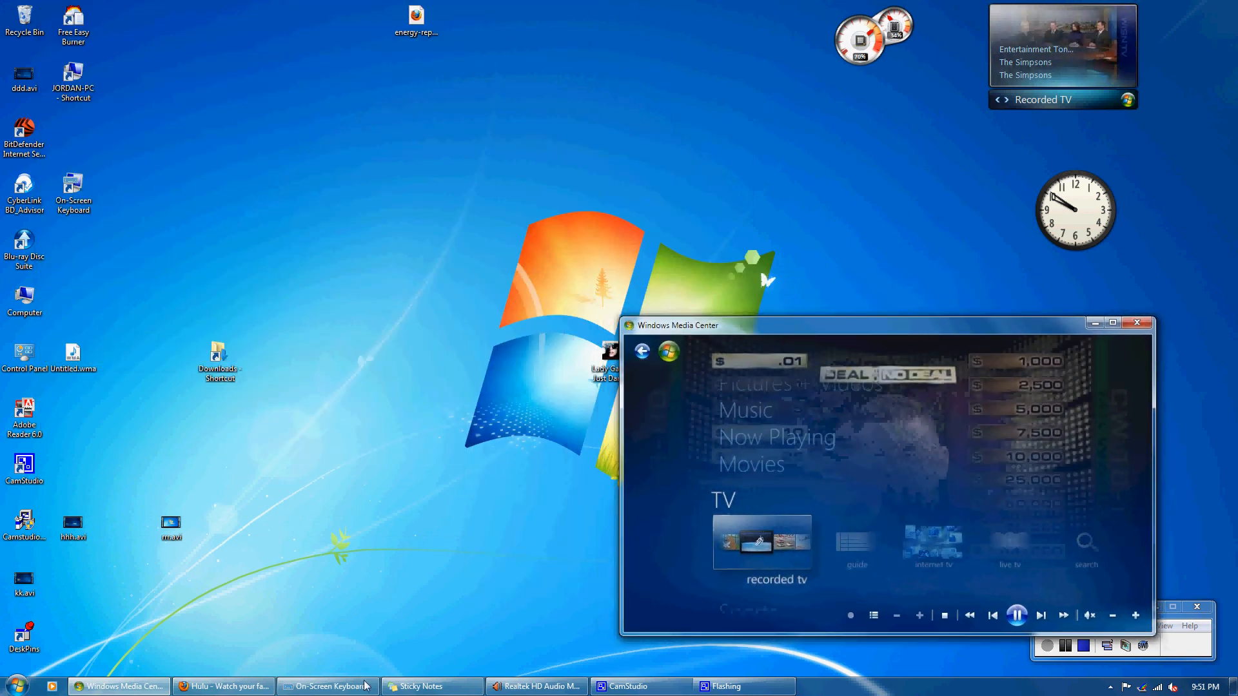
Bring the Firefox Hulu home page to the front over Media Center.
click(223, 685)
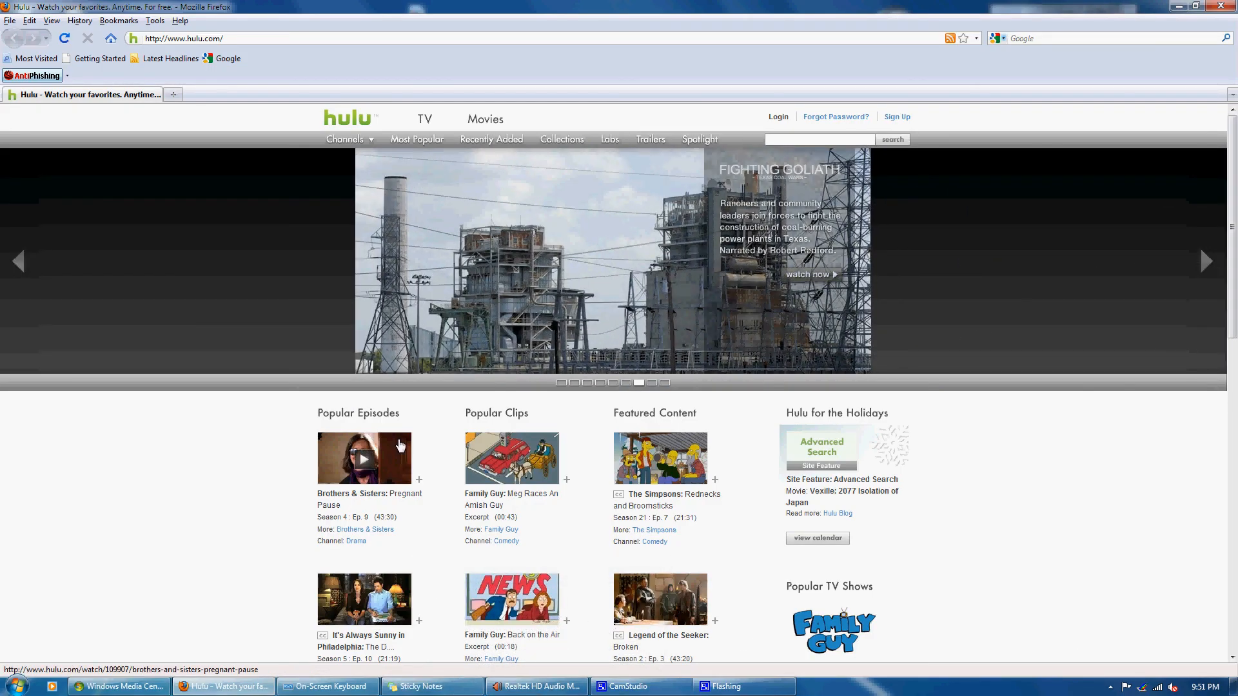
mouse_move(399, 446)
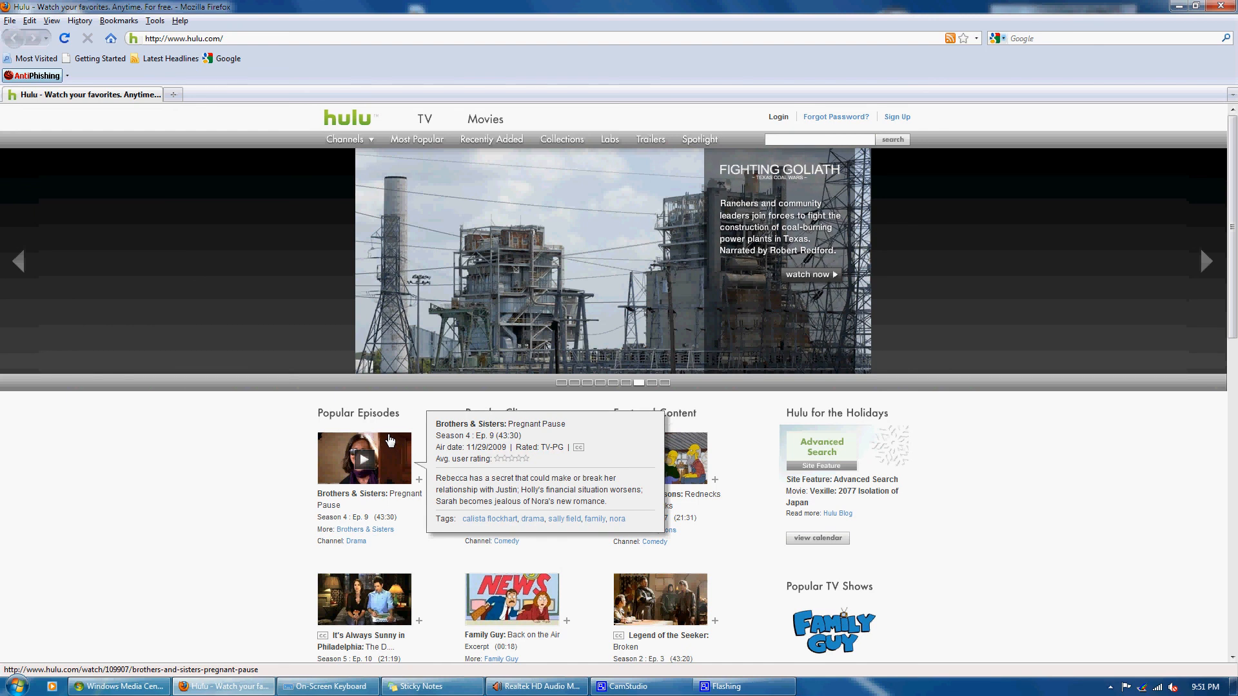
mouse_move(502, 687)
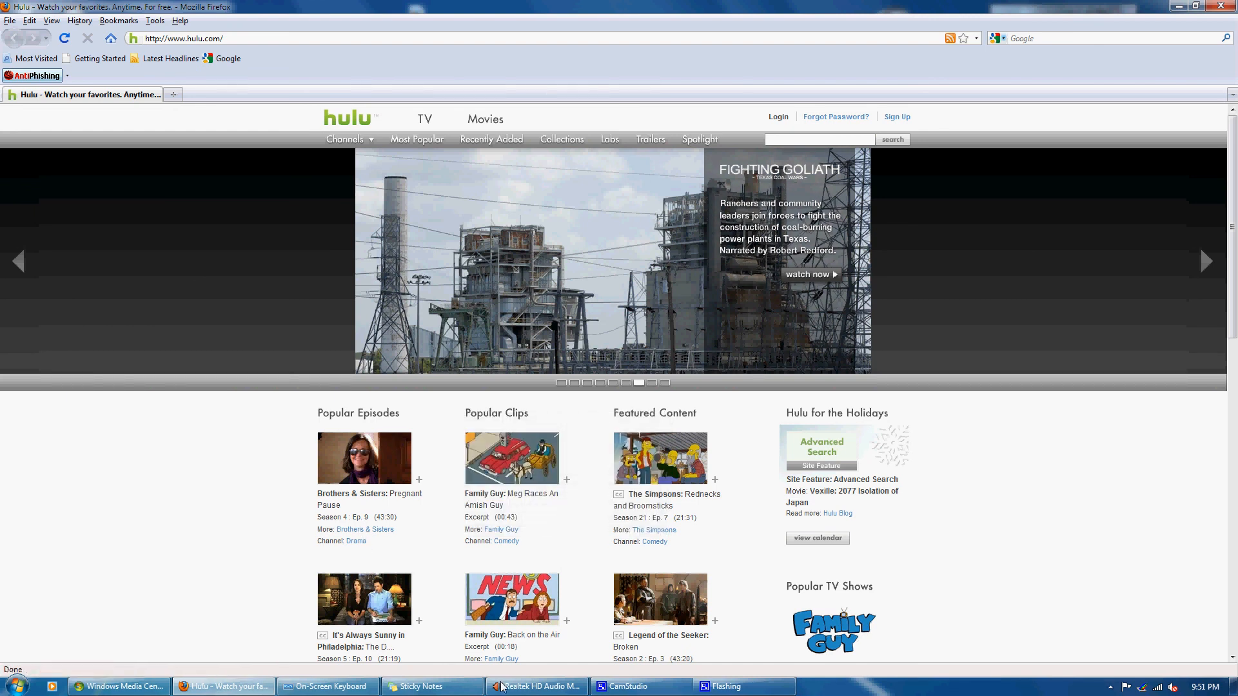
Park the small TV window in the lower right over Hulu and start the Family Guy: Meg Races An Amish Guy clip.
click(120, 686)
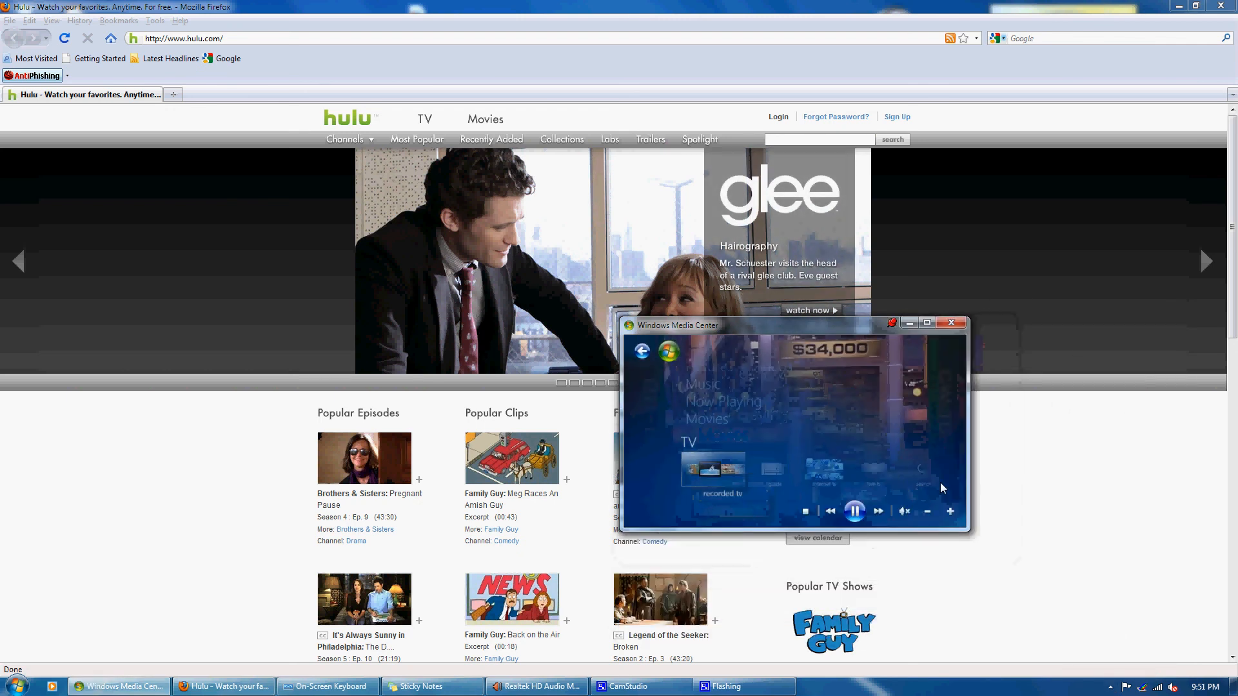
drag(674, 325, 899, 443)
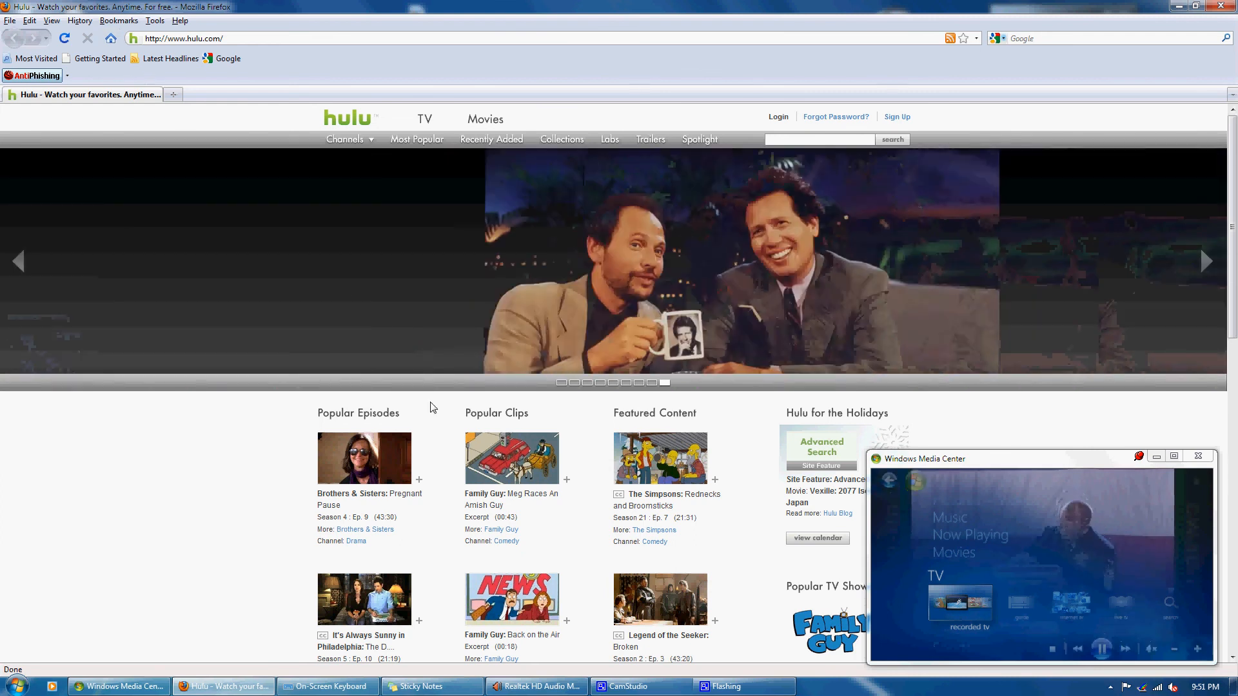
click(510, 459)
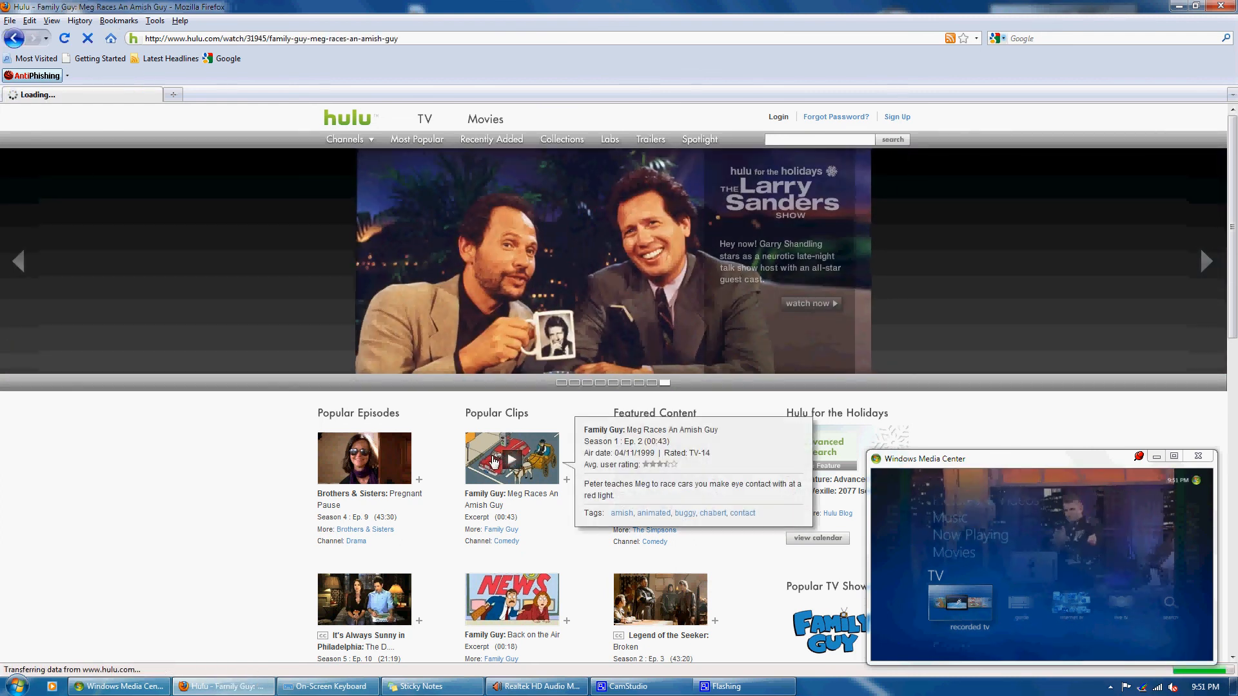